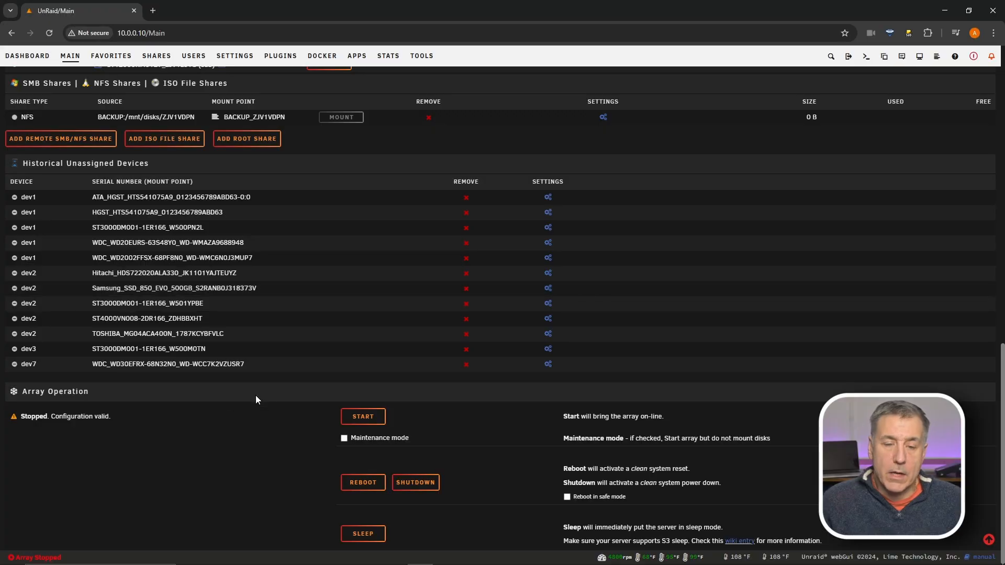
pyautogui.scroll(3)
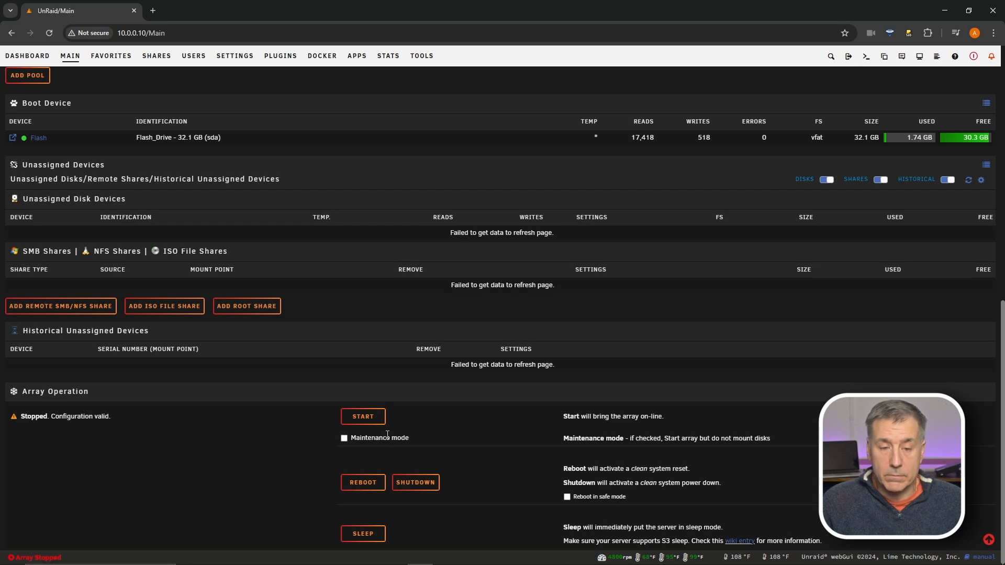